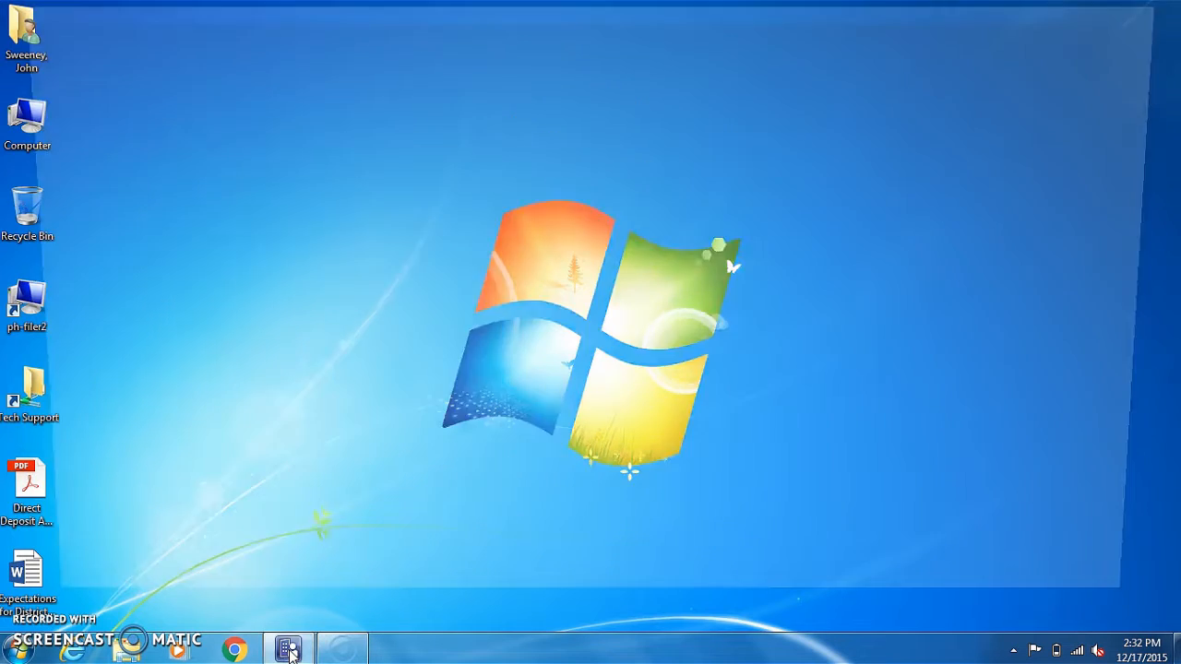
- Launch the Configuration Manager console from the taskbar
click(289, 649)
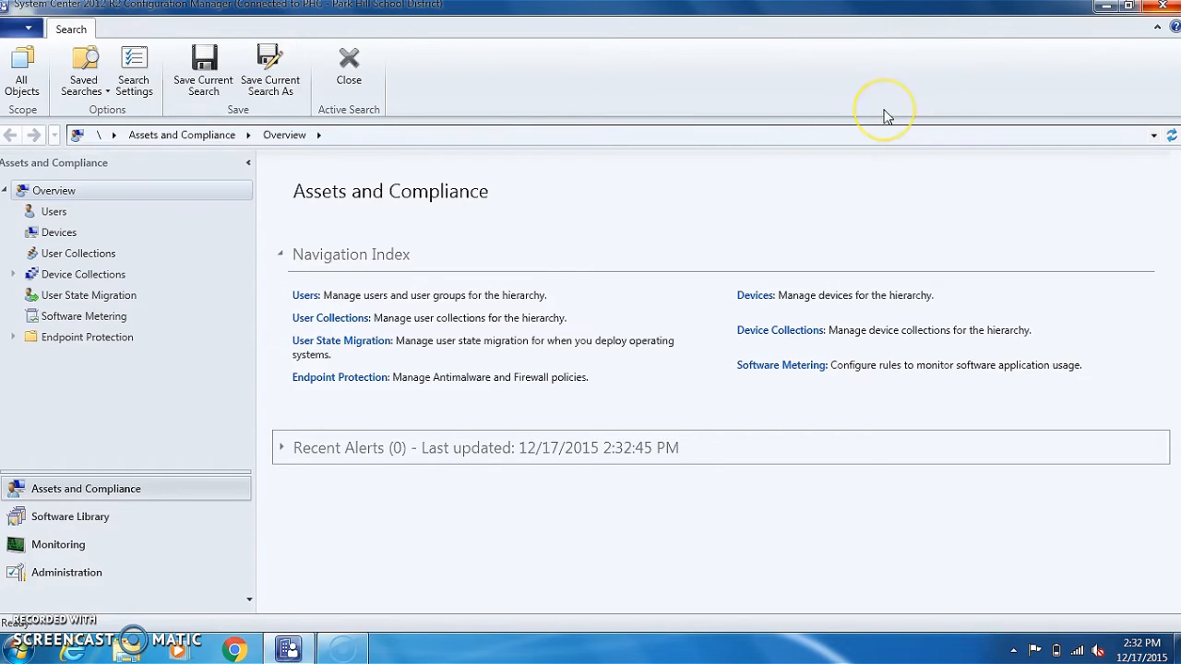
mouse_move(42, 553)
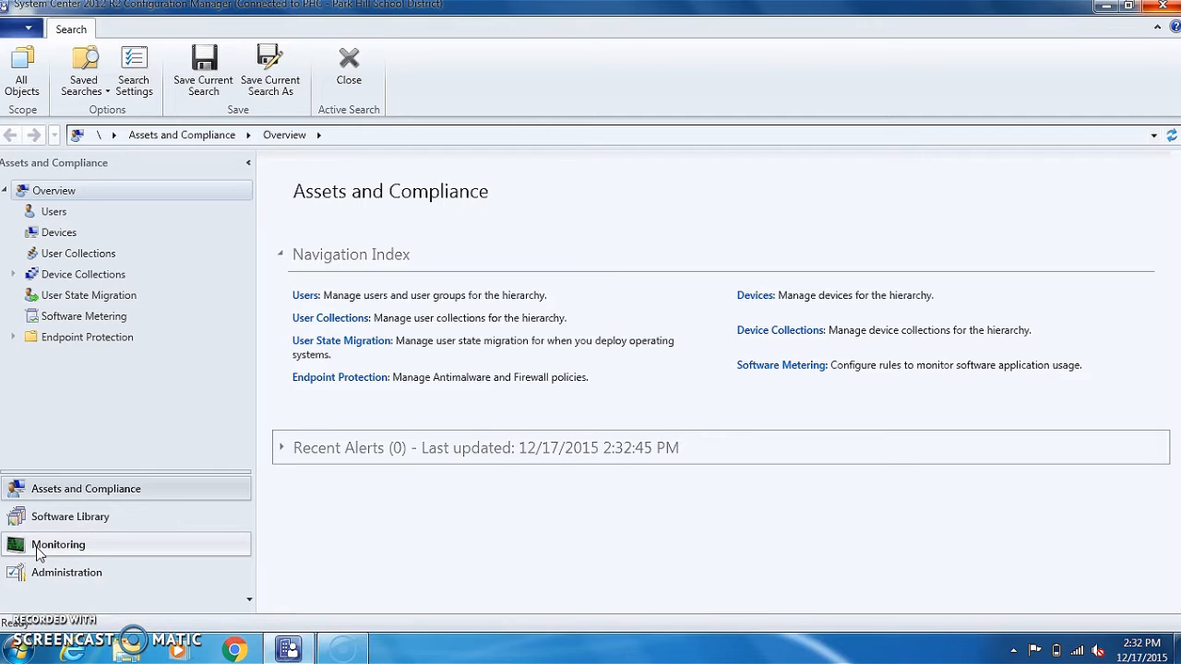
- Show the Monitoring workspace's Queries list and select the MAC Address query
click(58, 544)
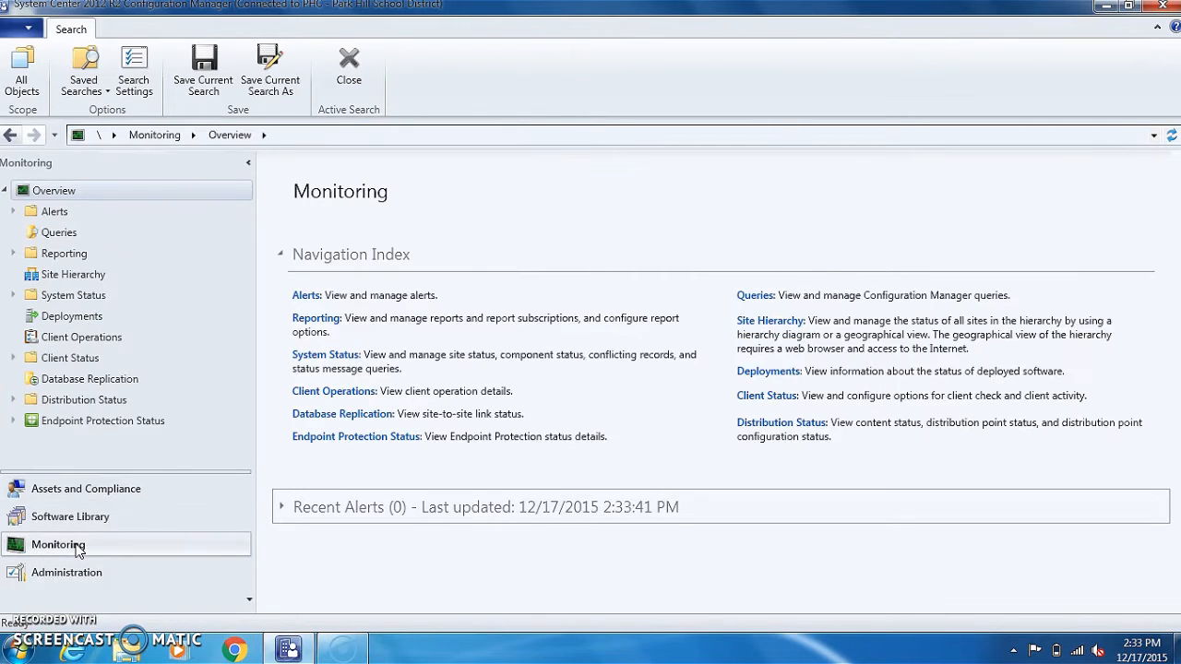
mouse_move(62, 232)
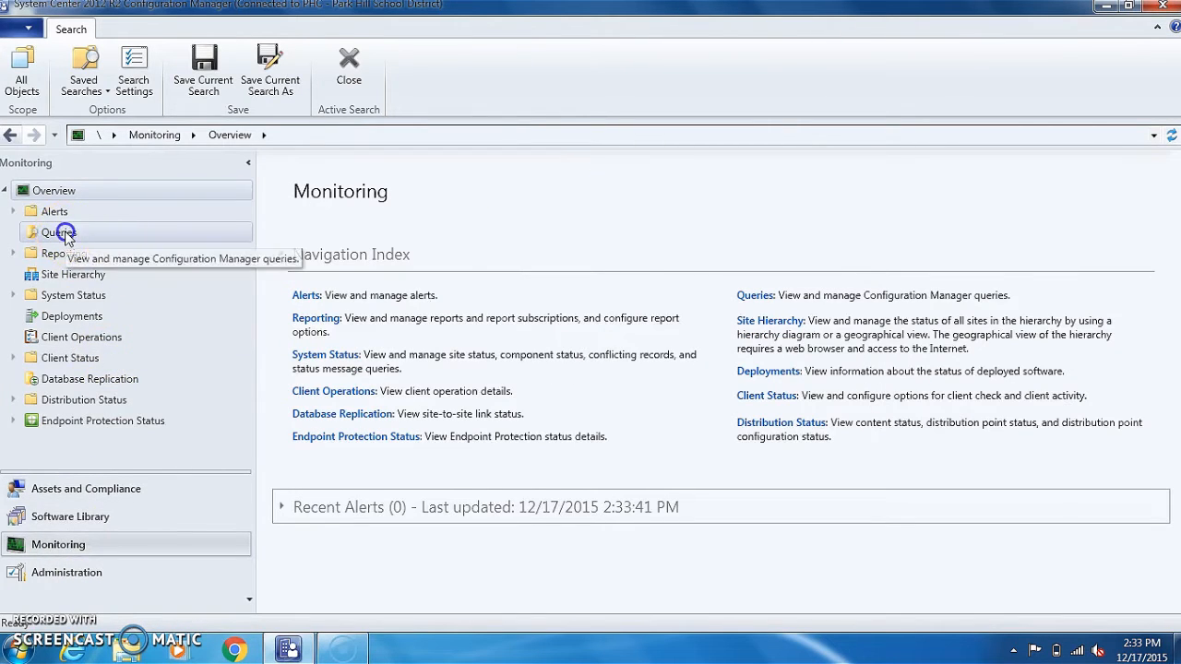
click(61, 231)
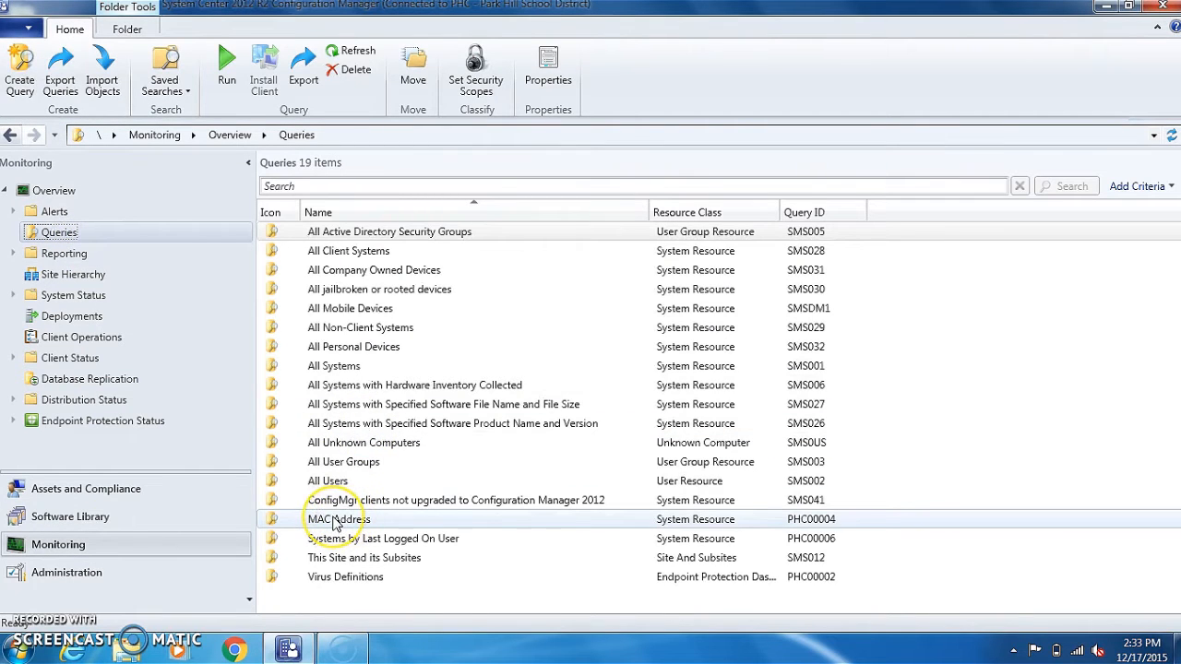
click(338, 518)
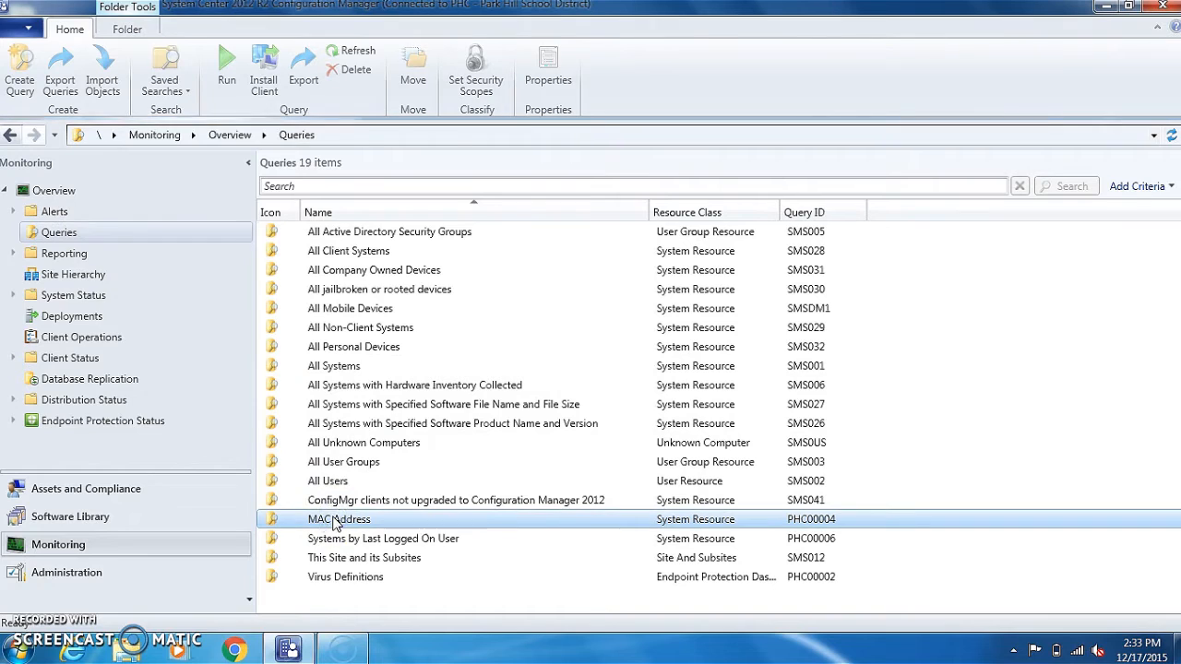
- Run the MAC Address query with value 88:51:FB:80:EA:AB to find CO-ITF-ED-7010
double_click(338, 518)
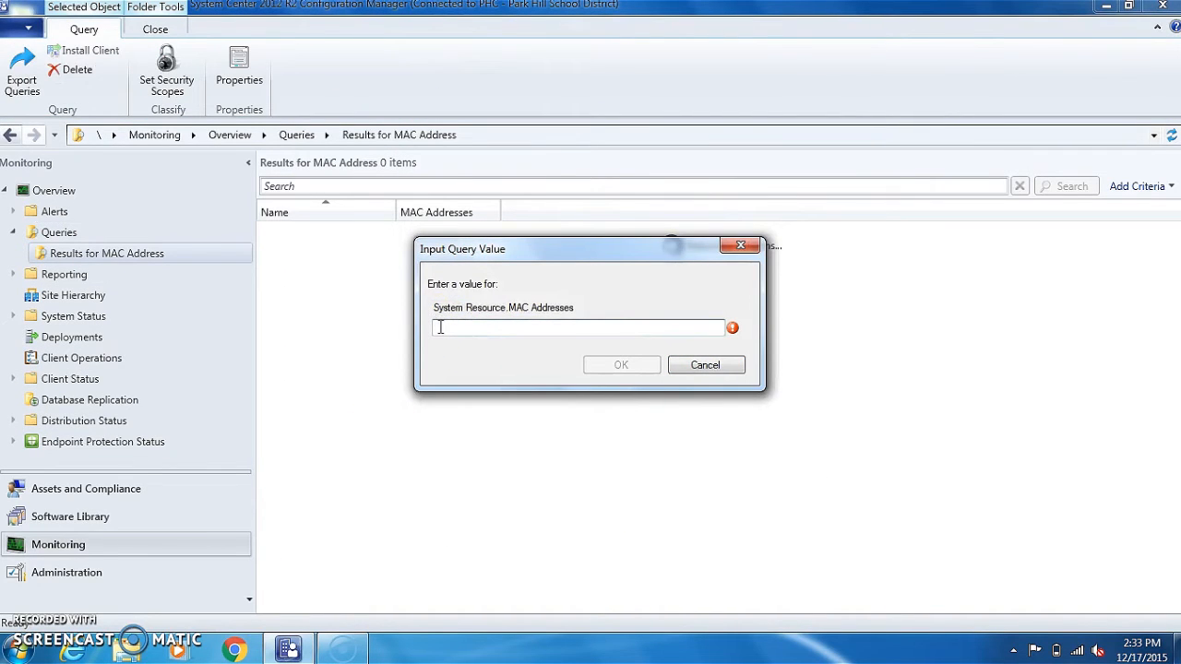
text(88:51:)
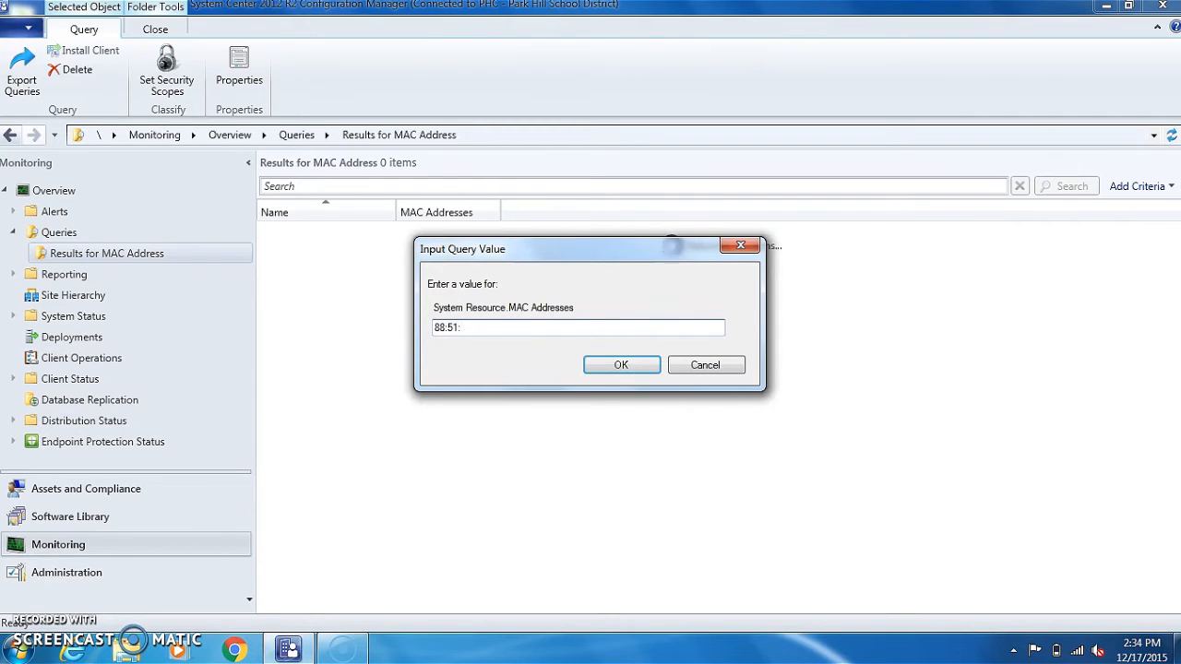
text(fb:80:)
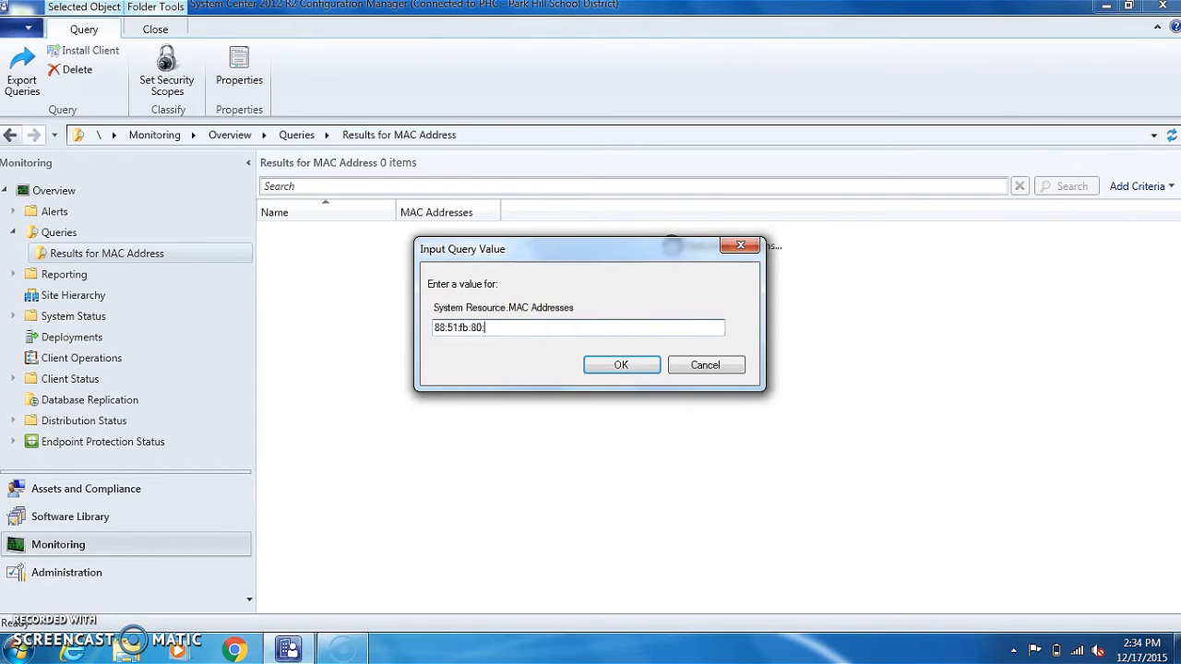
text(ea:ab)
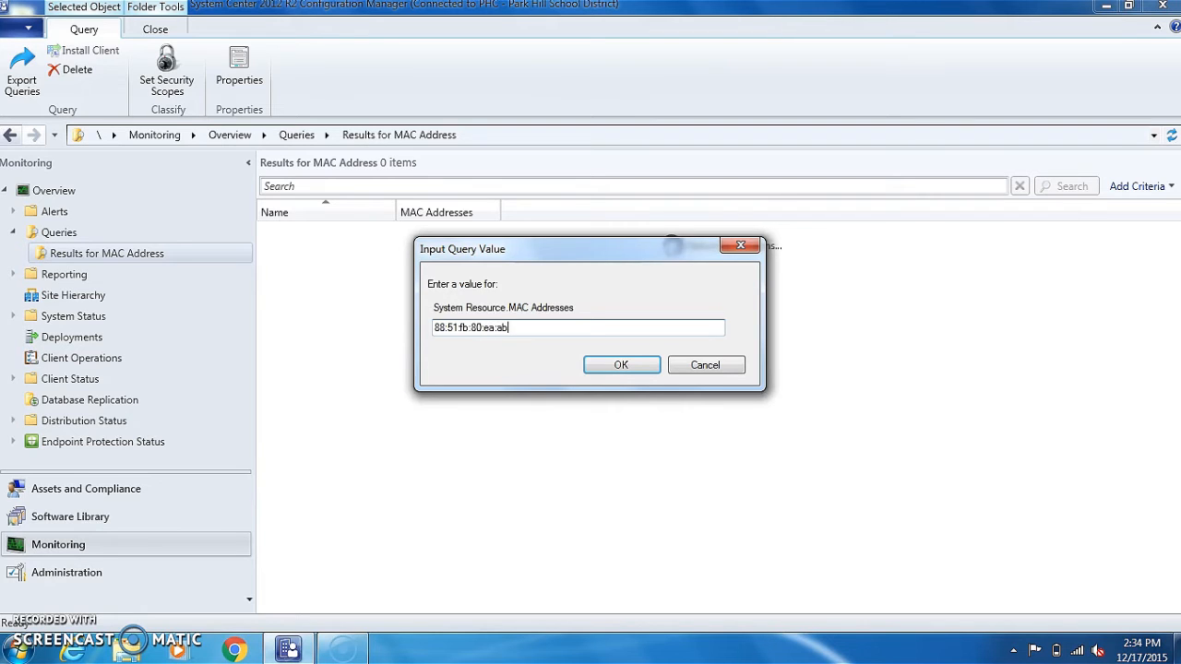
click(621, 364)
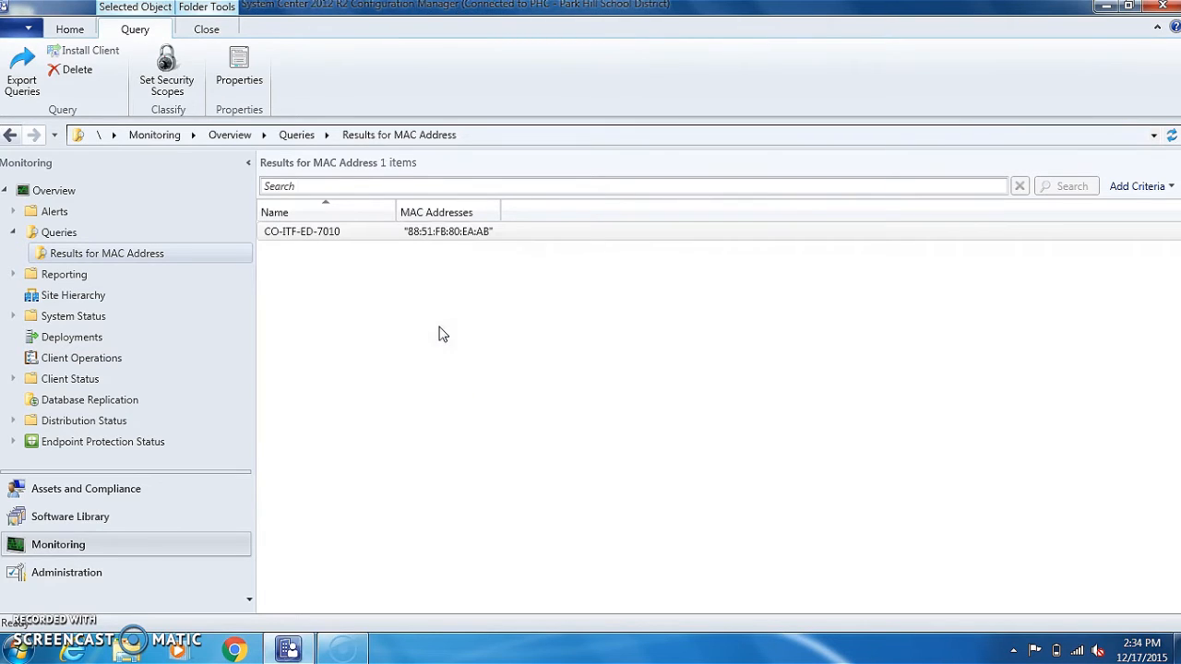
- Select the query result, then switch to the Assets and Compliance workspace
click(302, 230)
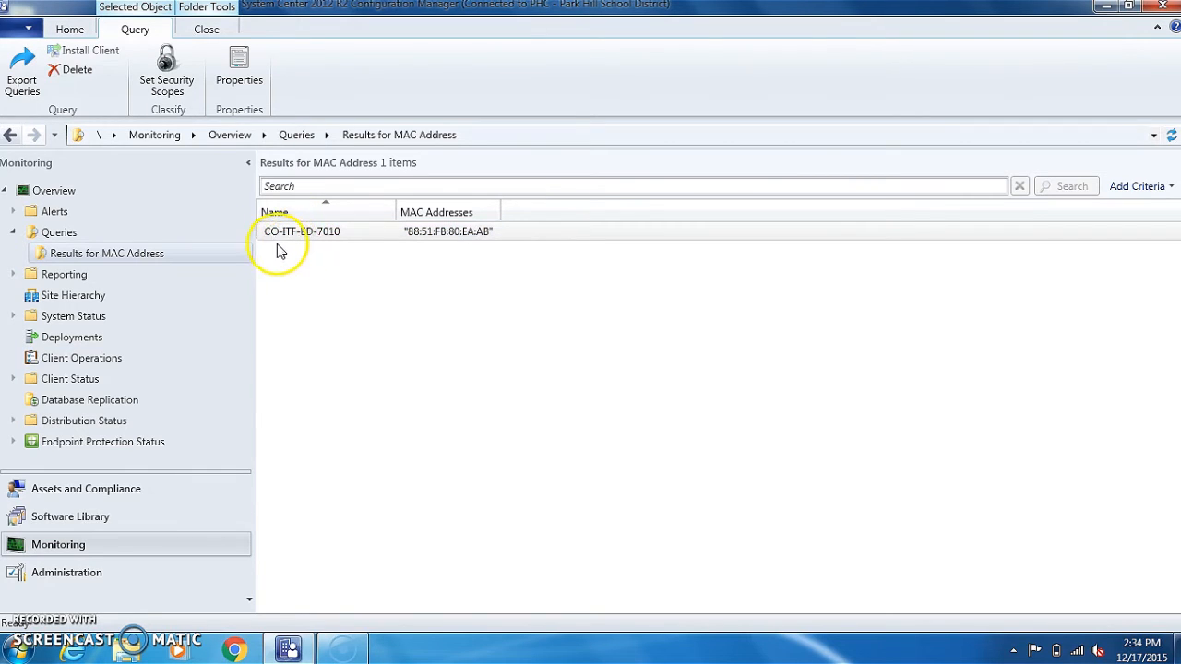
mouse_move(308, 253)
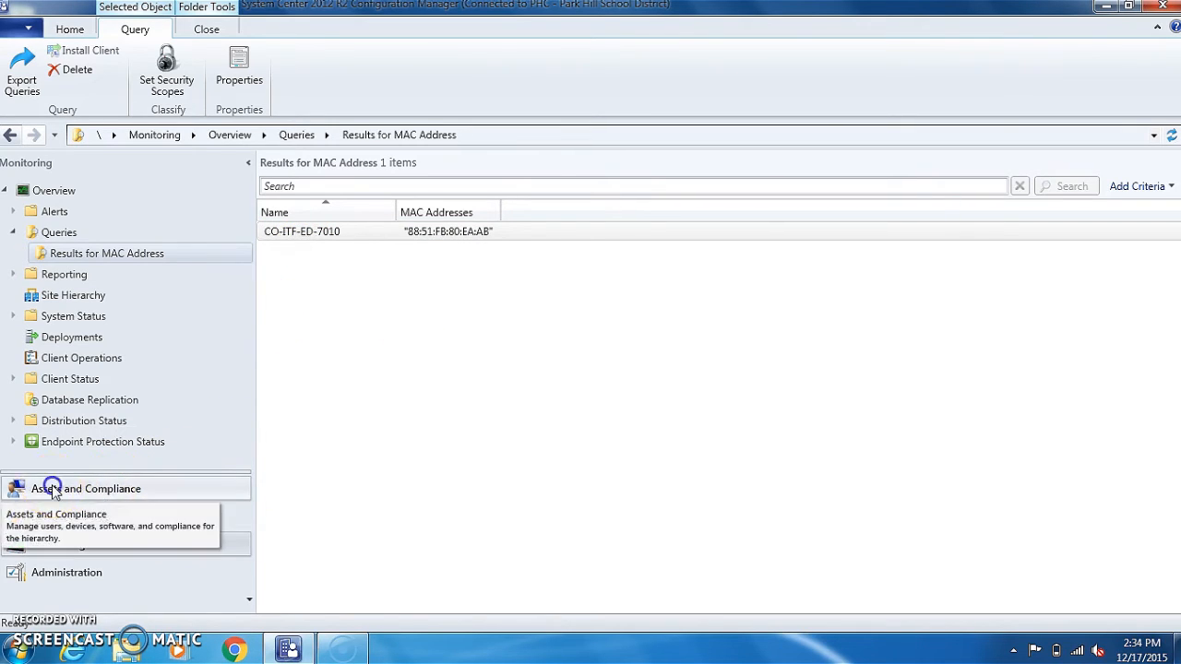
click(84, 487)
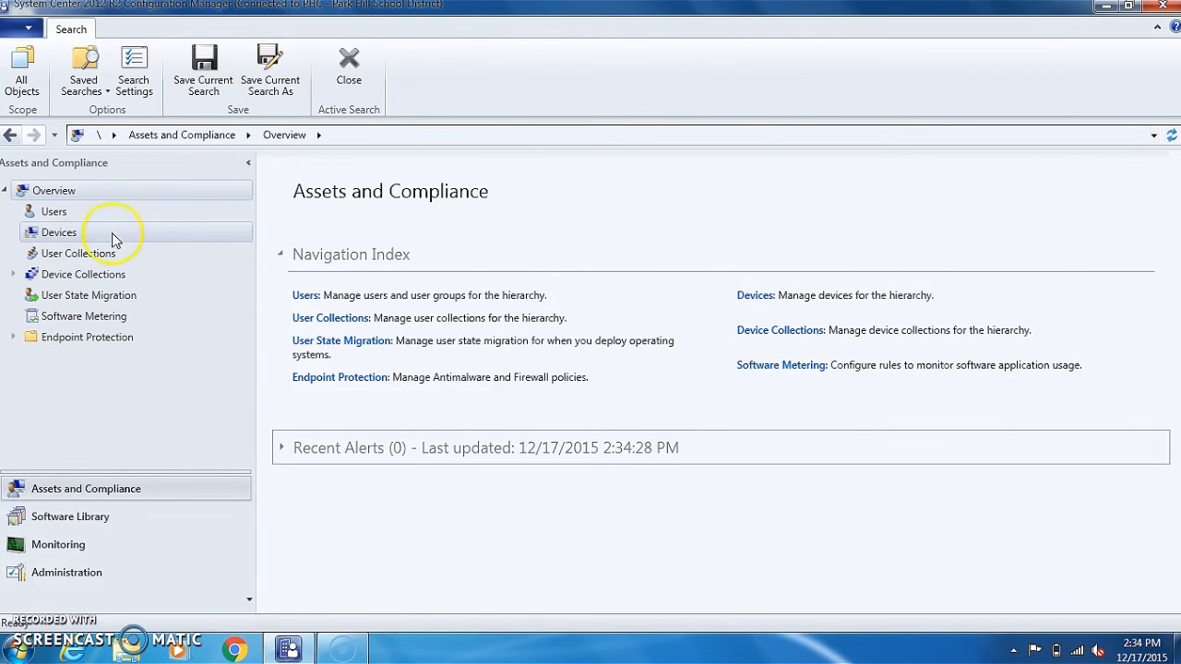
- Search Devices for 7010 and select CO-ITF-ED-7010 in the results
click(59, 232)
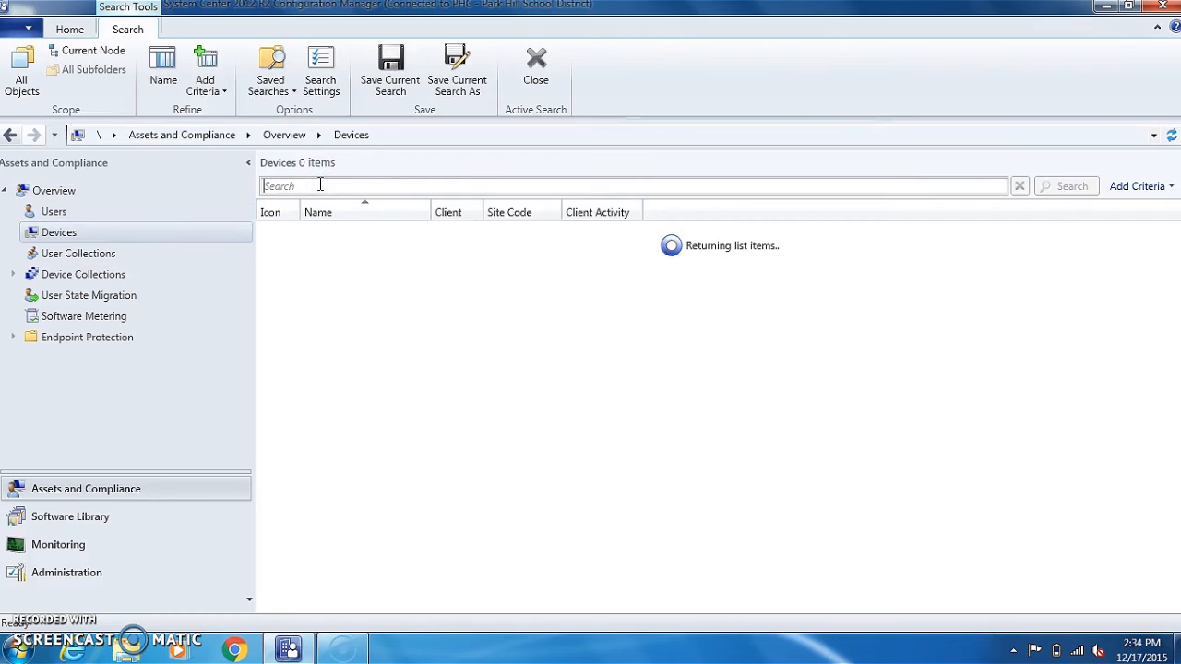
text(7010)
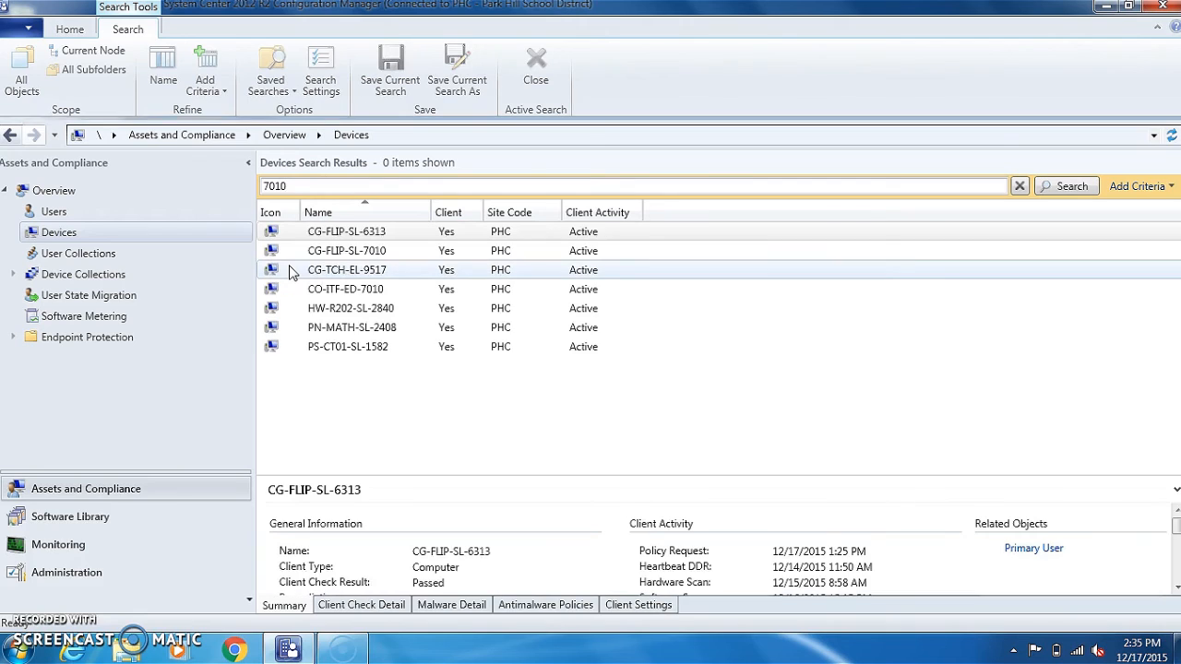
click(1066, 186)
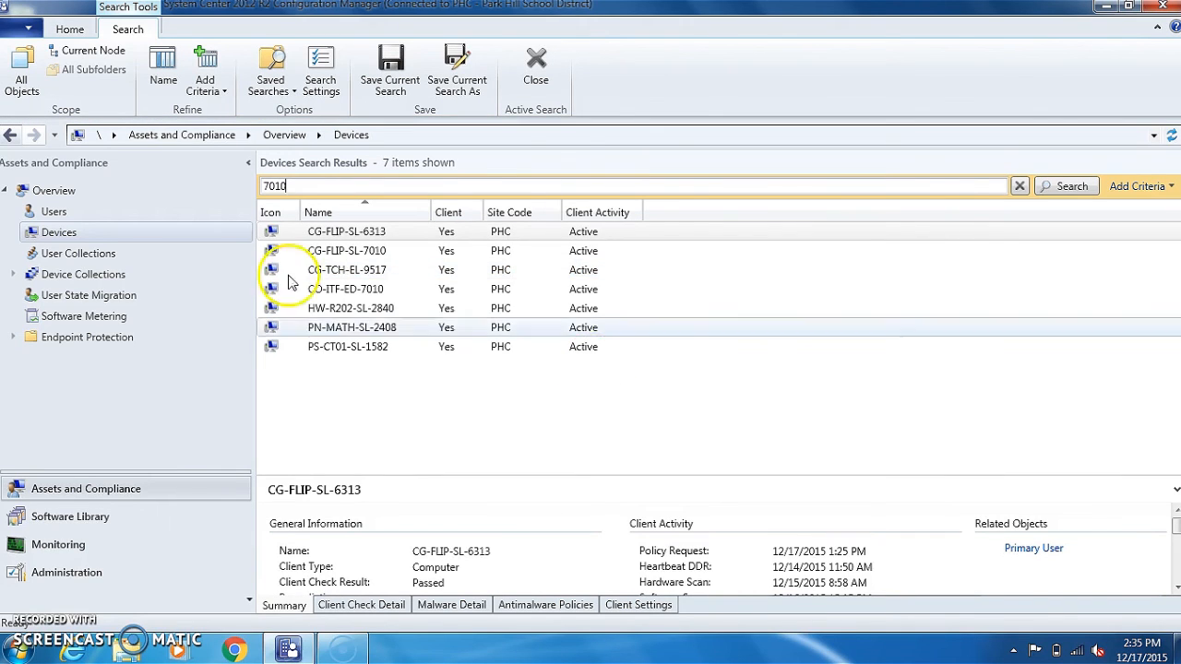
click(368, 289)
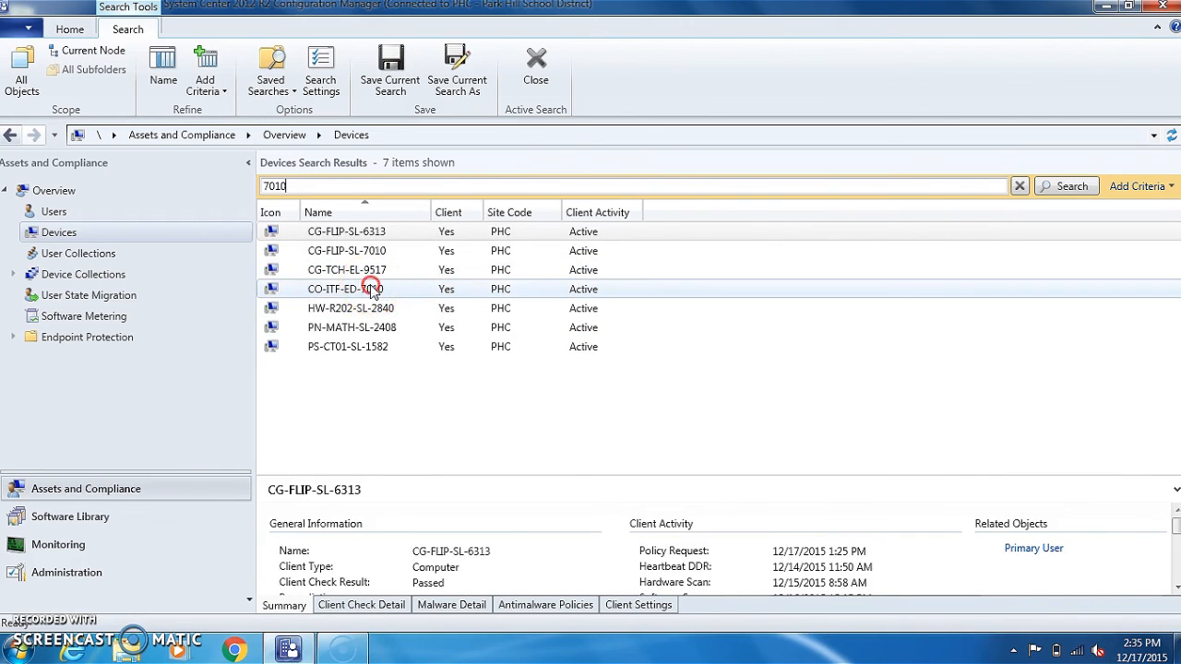